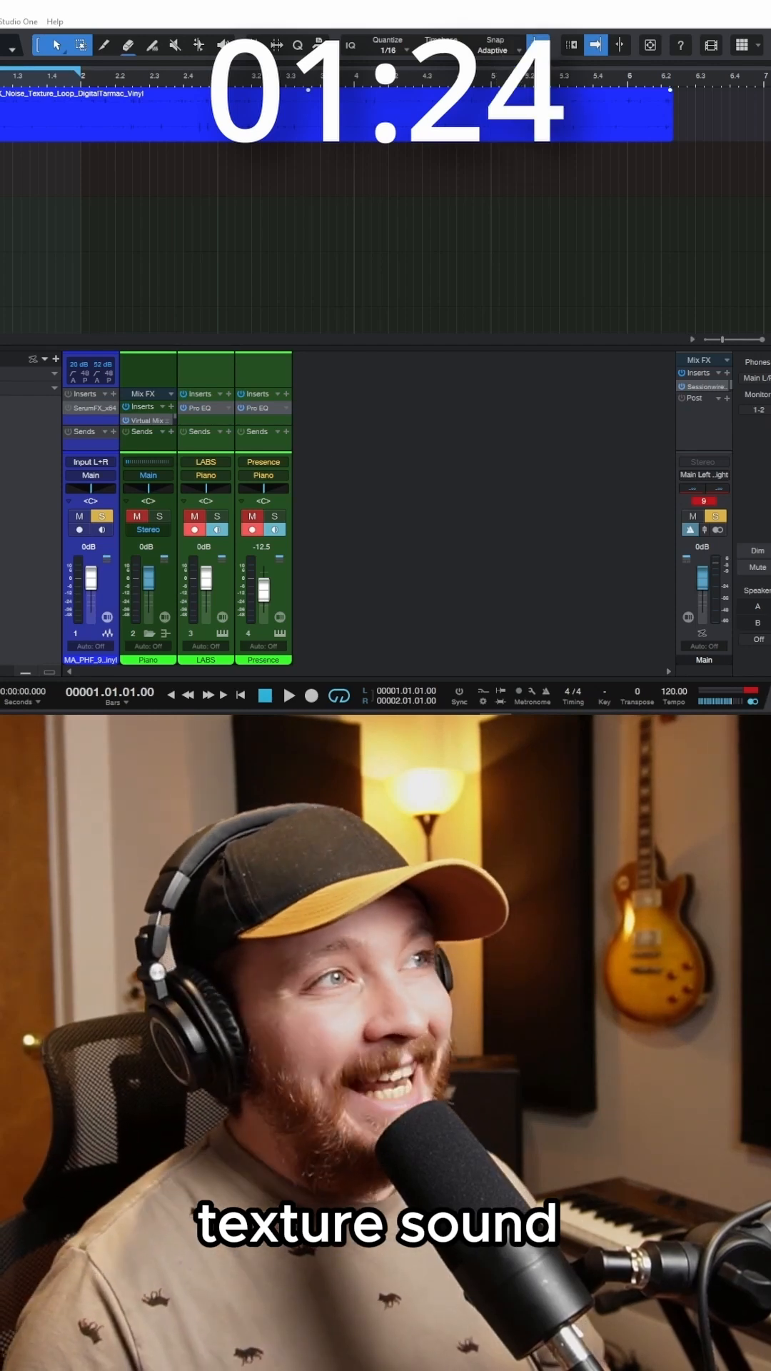
Open the SerumFX insert on the noise texture channel and show its oscillator and filter settings
{"action": "left_click", "coordinate": [289, 695]}
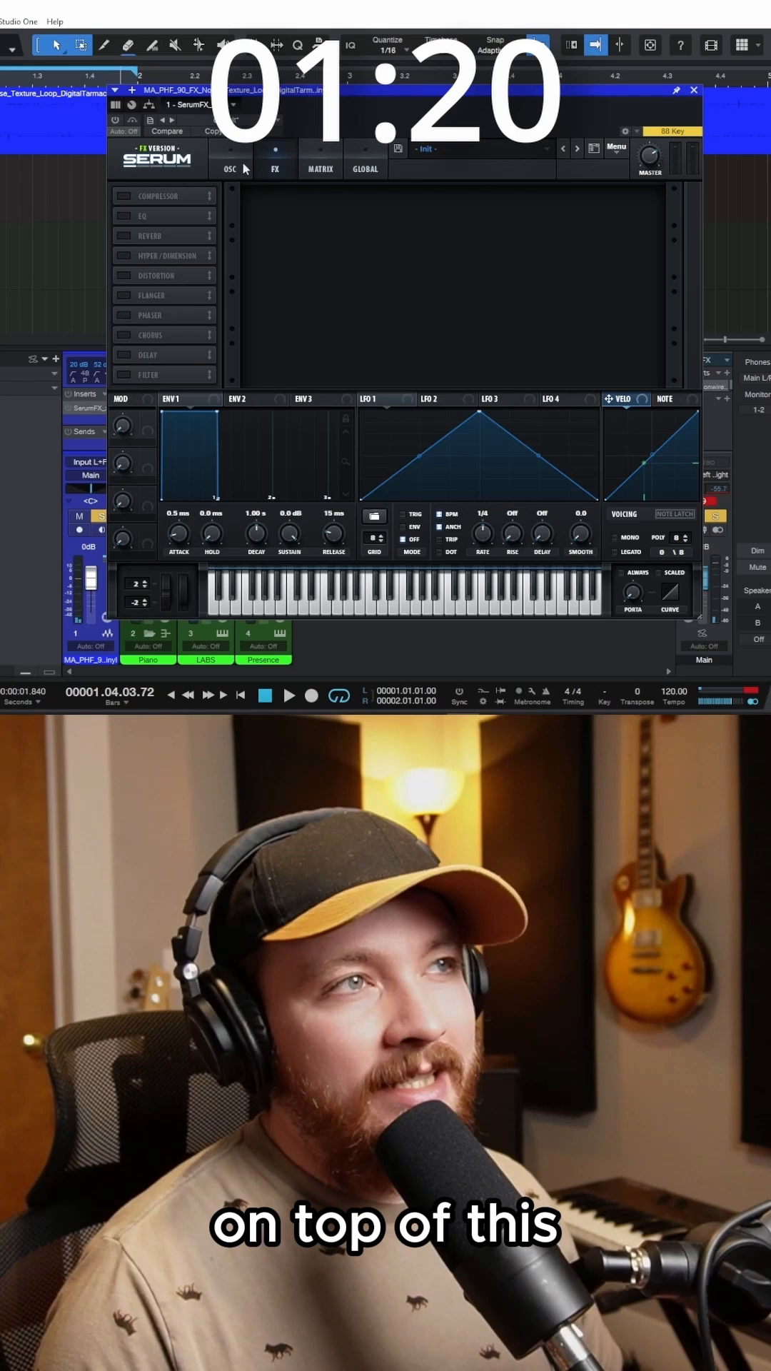
{"action": "left_click", "coordinate": [230, 162]}
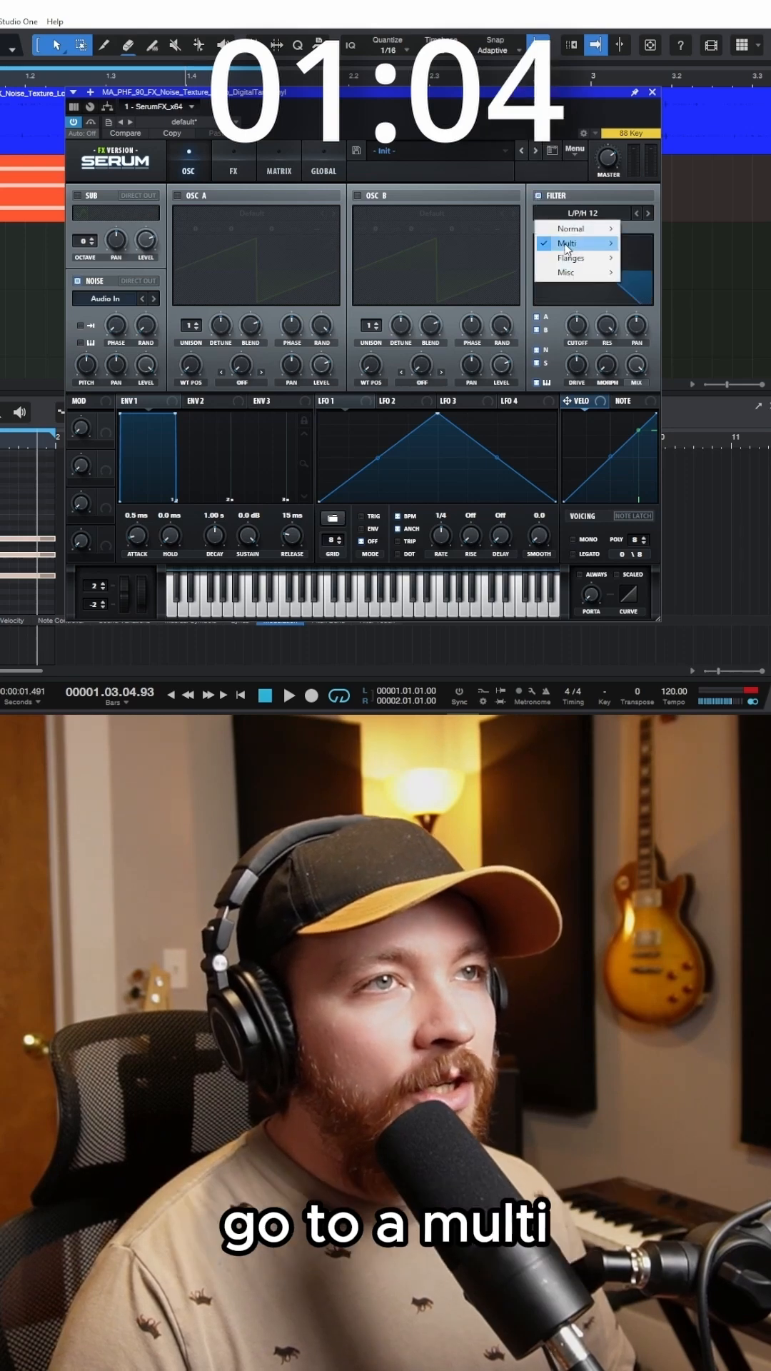
{"action": "mouse_move", "coordinate": [567, 243]}
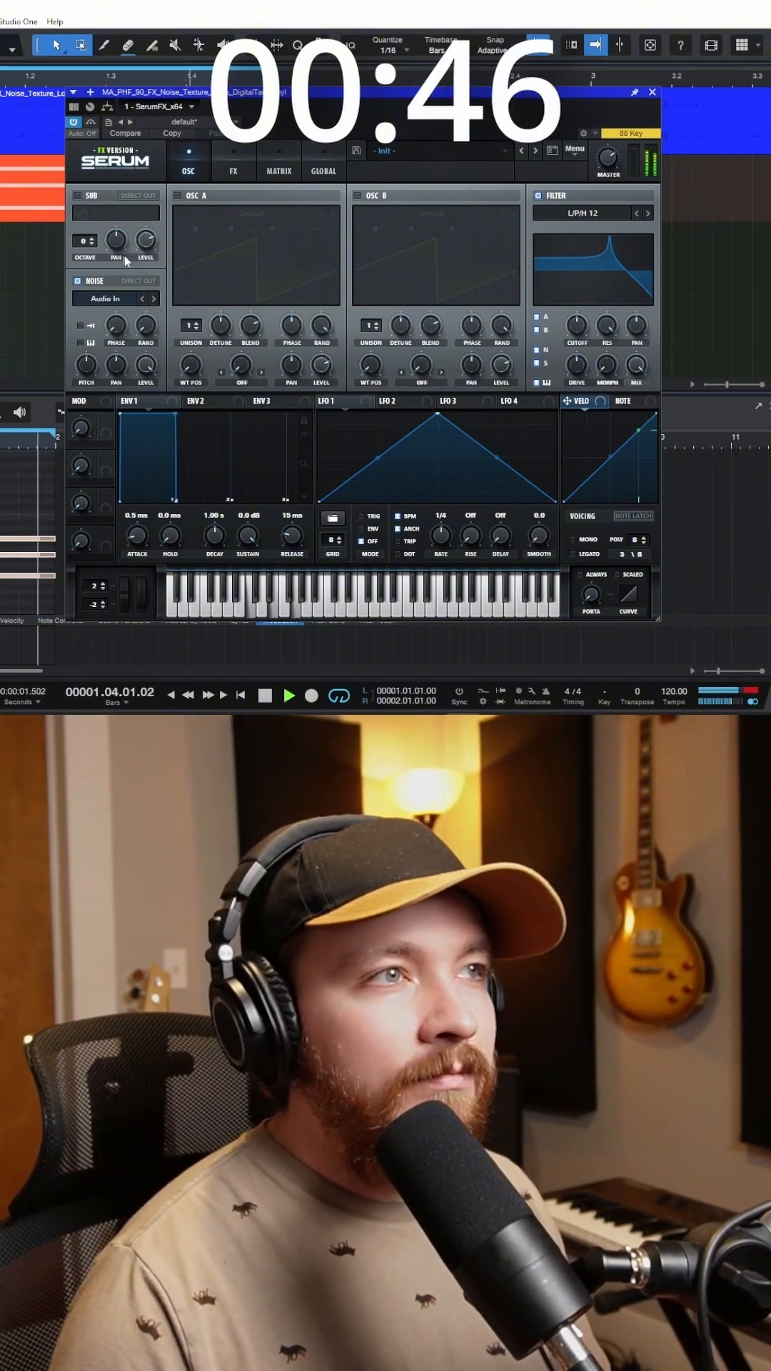
Show the Serum FX effects rack and enable the compressor
{"action": "left_click", "coordinate": [265, 695]}
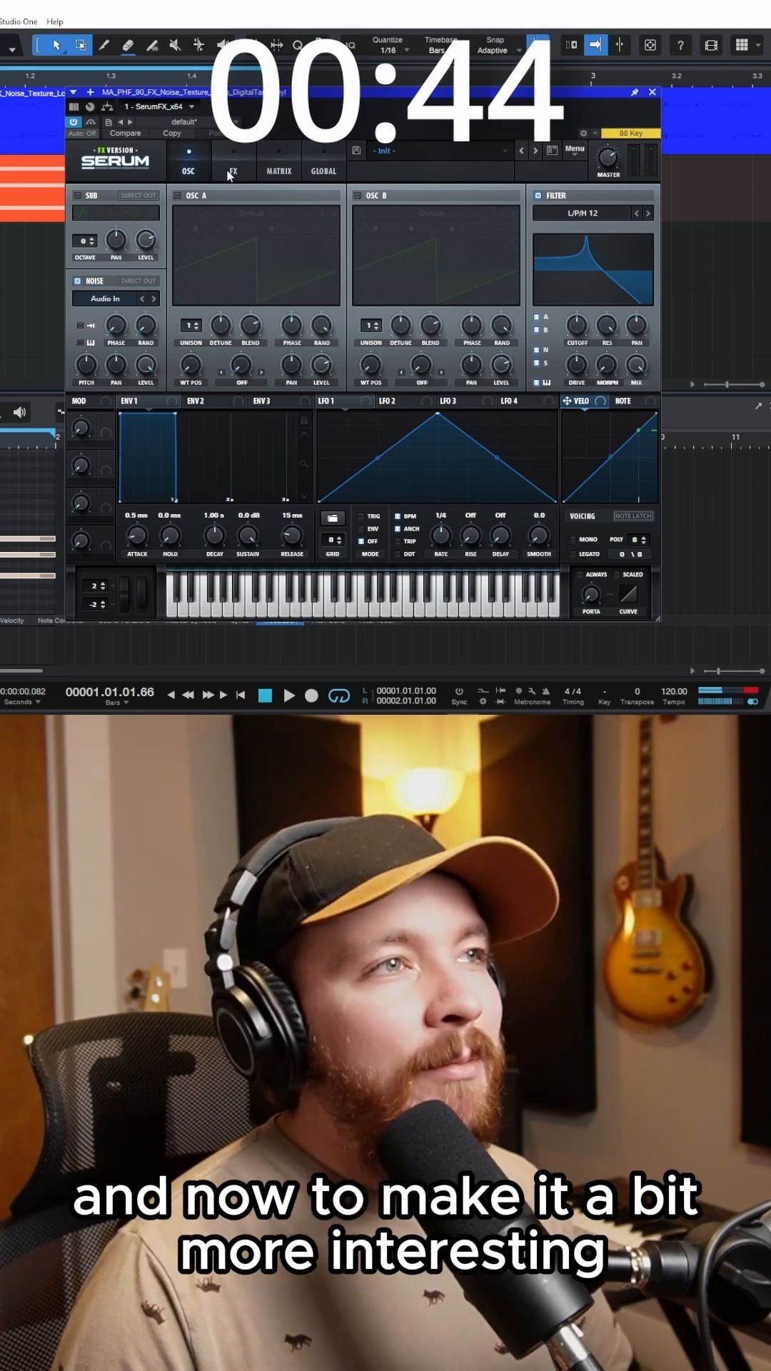
{"action": "left_click", "coordinate": [233, 163]}
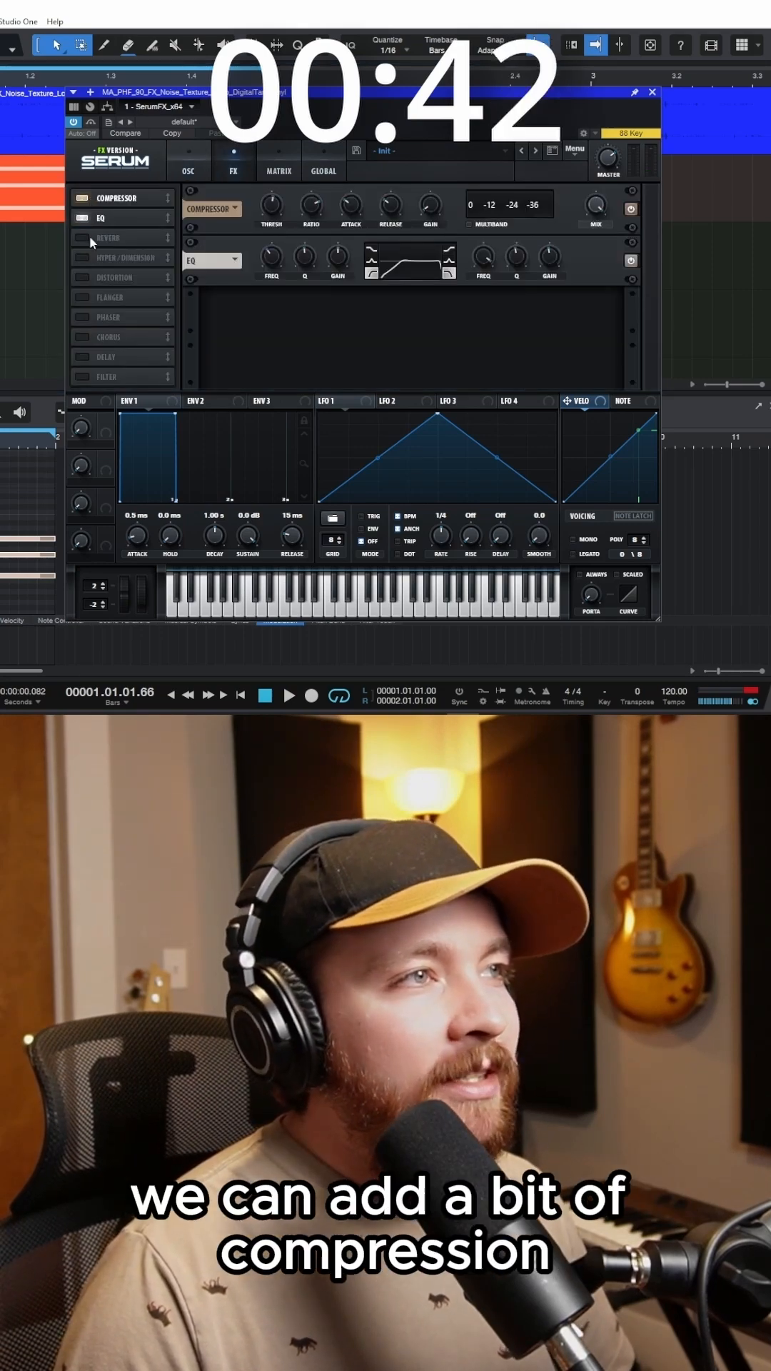